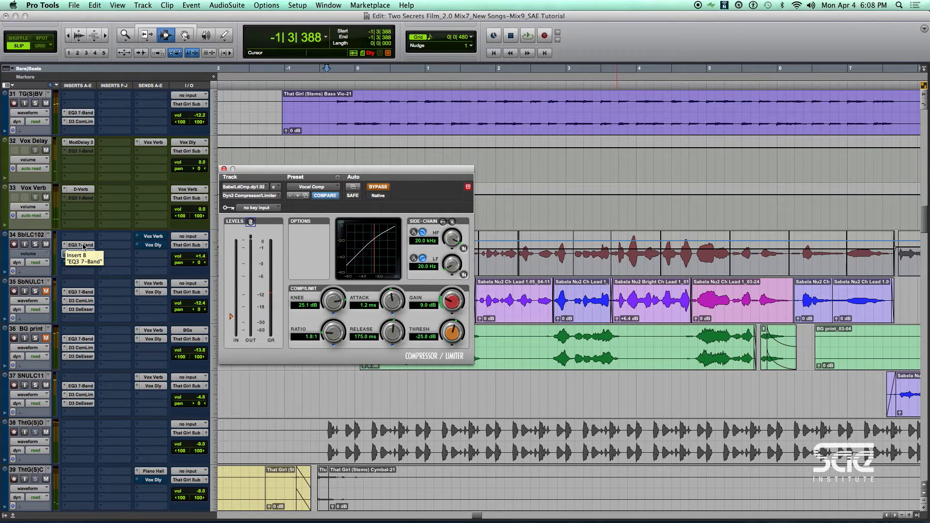
mouse_move(83, 246)
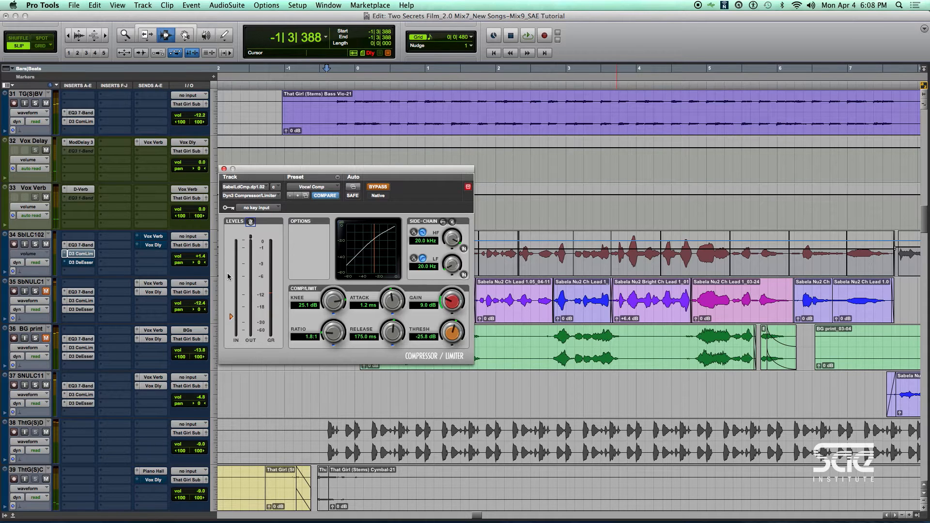
mouse_move(319, 358)
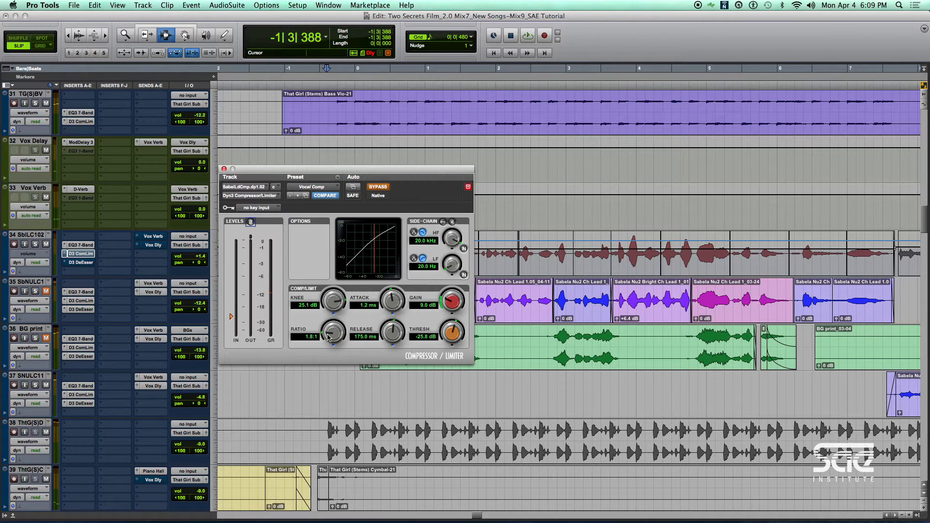
Try higher and lower compression ratios, then settle back on 1.8:1.
drag(331, 331, 332, 323)
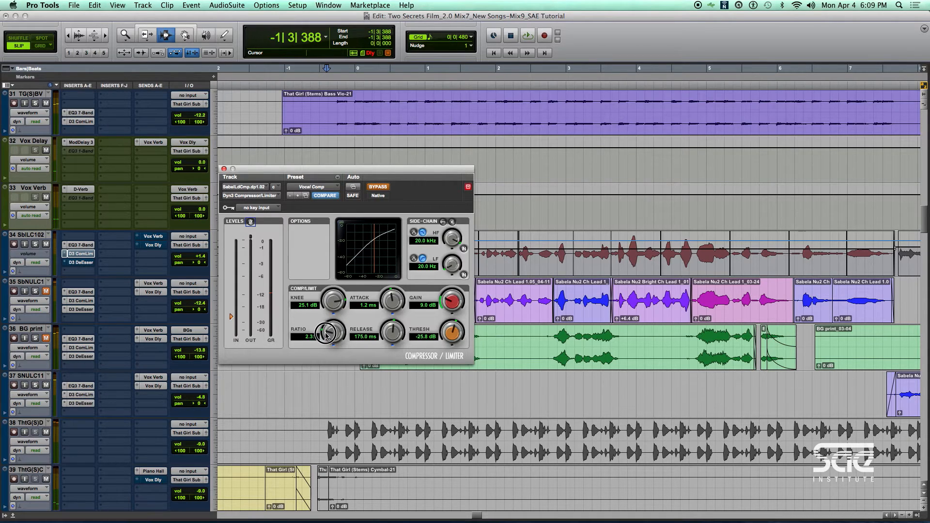
drag(325, 332, 325, 344)
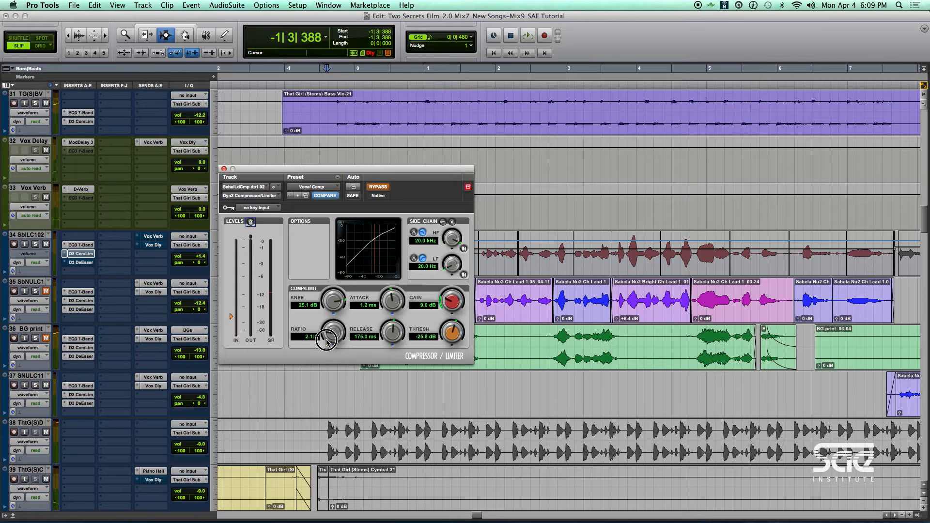
drag(331, 332, 331, 329)
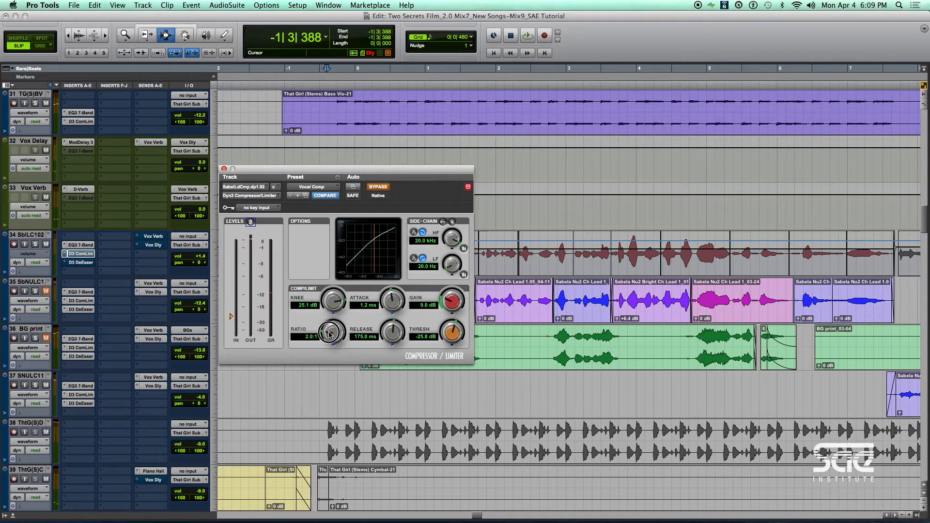
drag(327, 332, 328, 341)
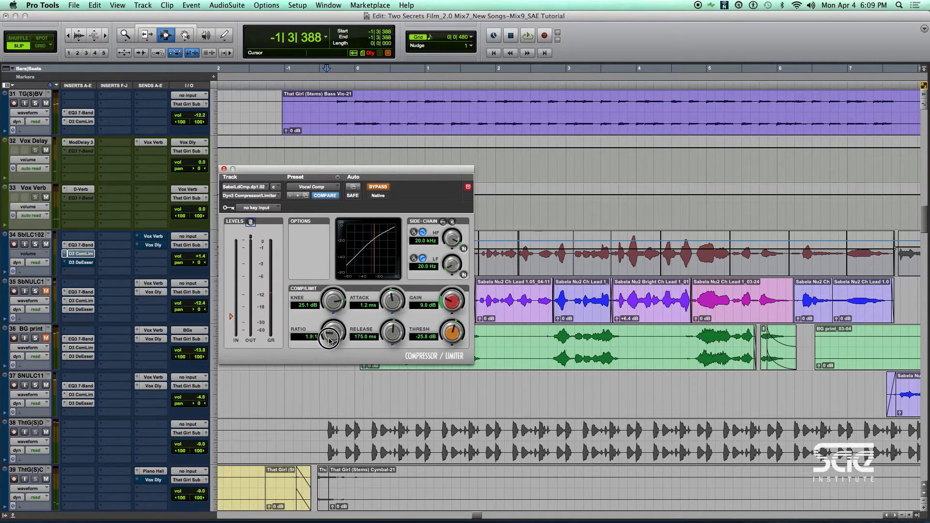
drag(329, 332, 320, 341)
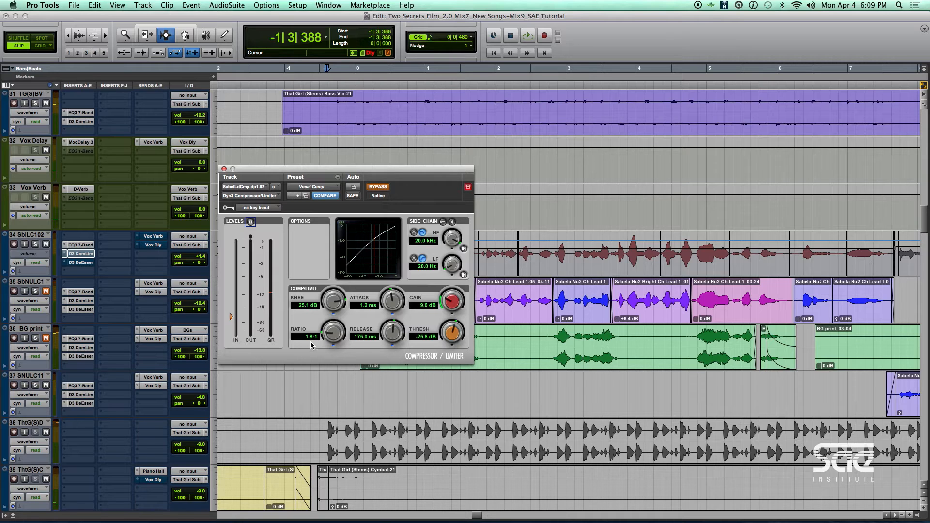
mouse_move(369, 266)
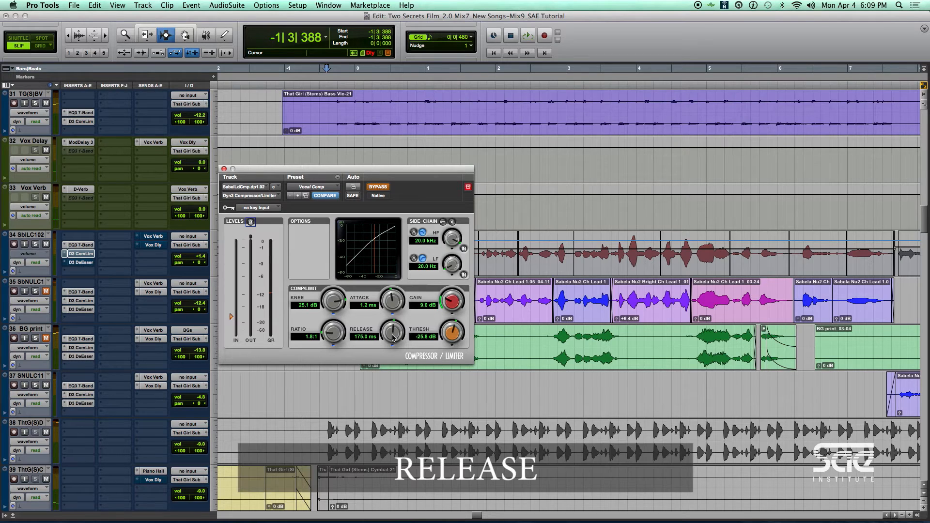
mouse_move(394, 338)
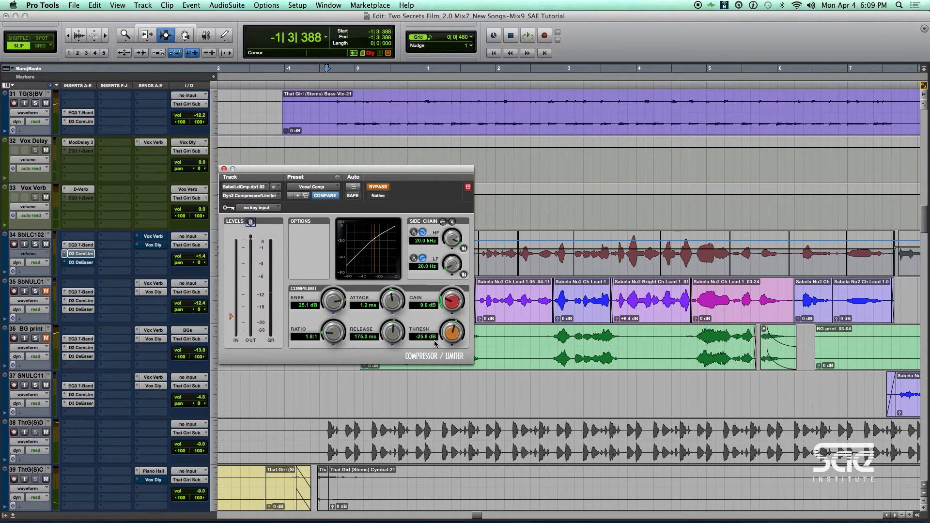
mouse_move(431, 338)
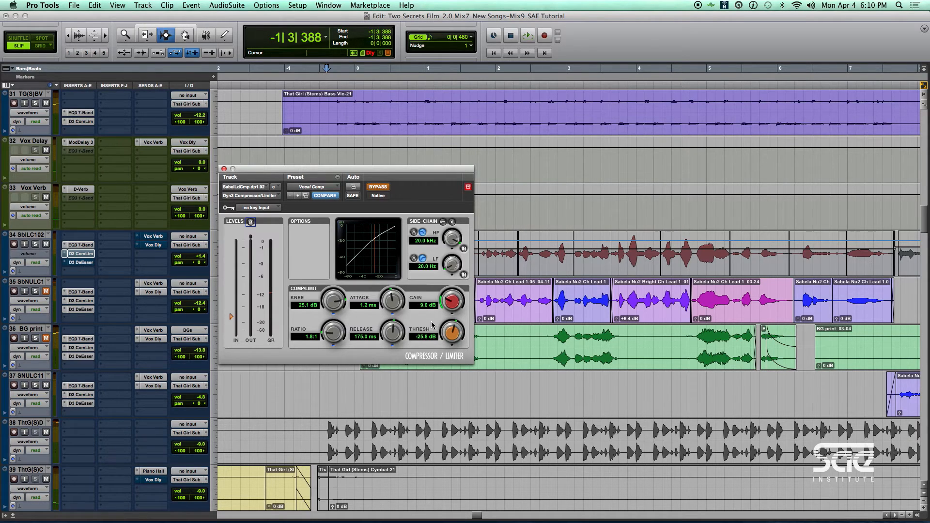
mouse_move(431, 325)
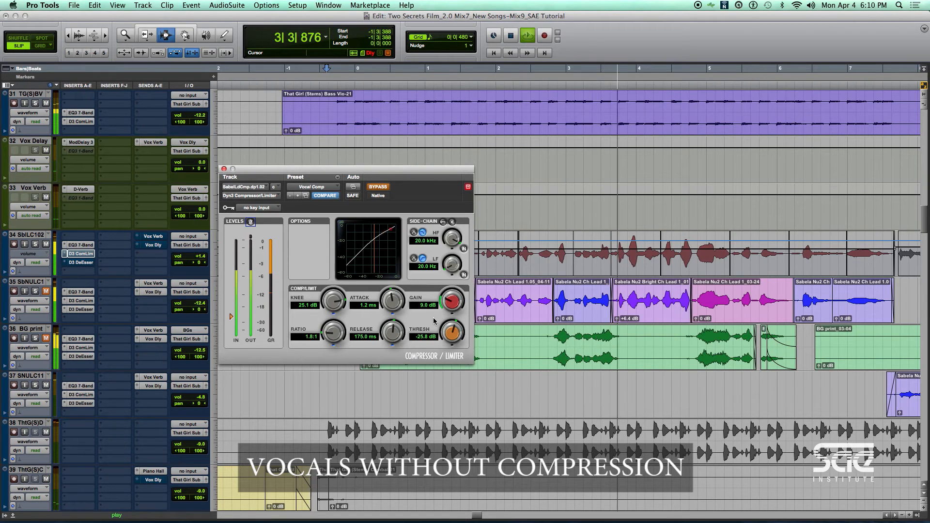
Stop playback and turn off the vocal compressor's bypass, keeping 1.8:1 and 9 dB gain.
click(377, 187)
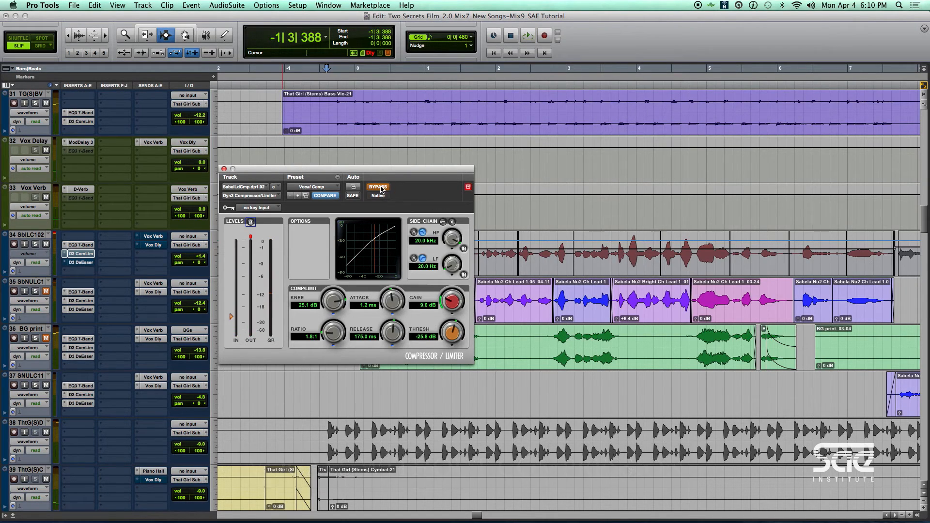
click(526, 35)
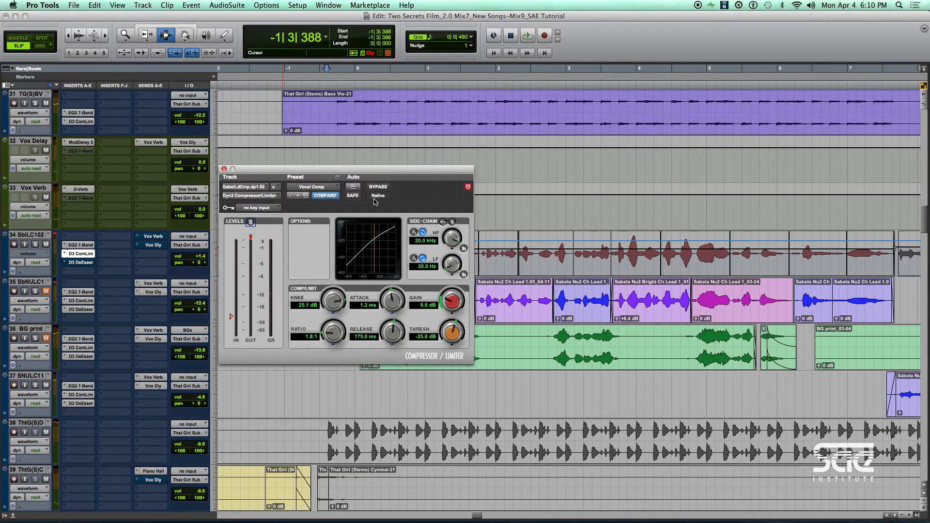
mouse_move(373, 201)
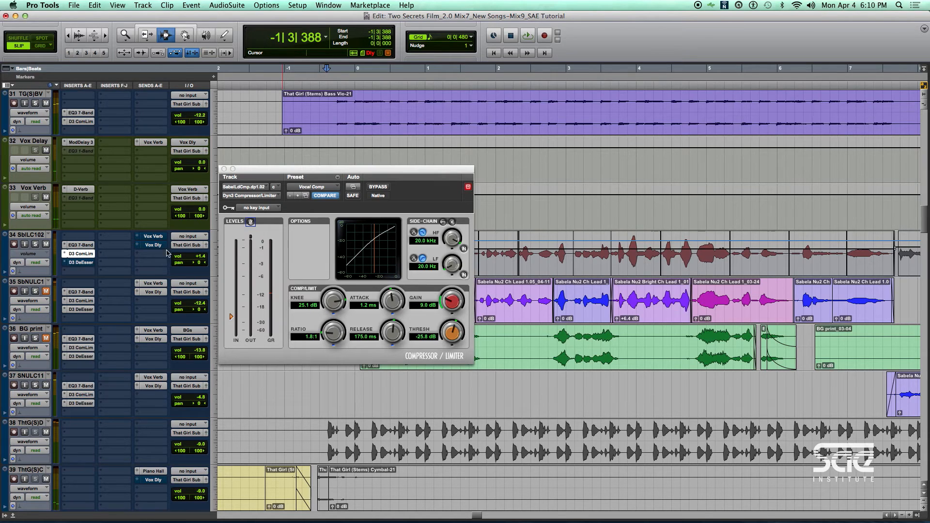
Open the D3 DeEsser on track SbLC102 and switch off its bypass.
click(79, 262)
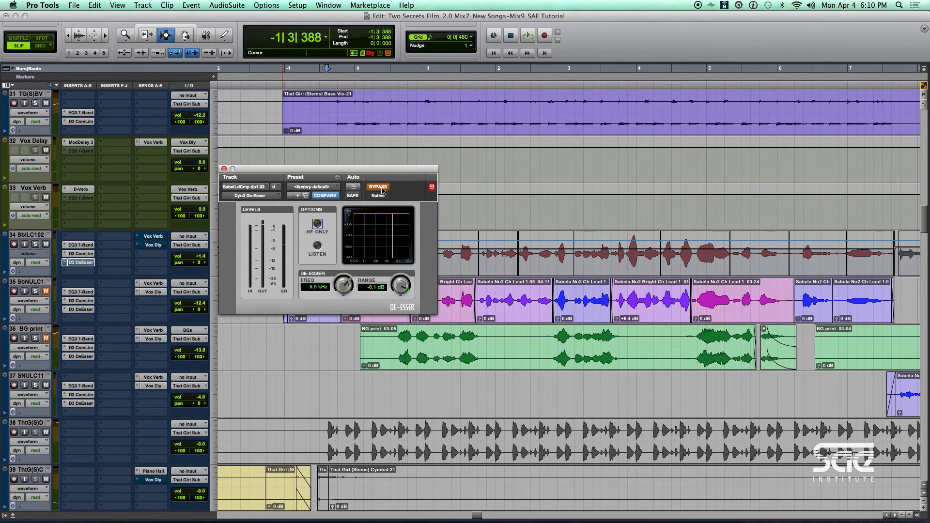
click(377, 187)
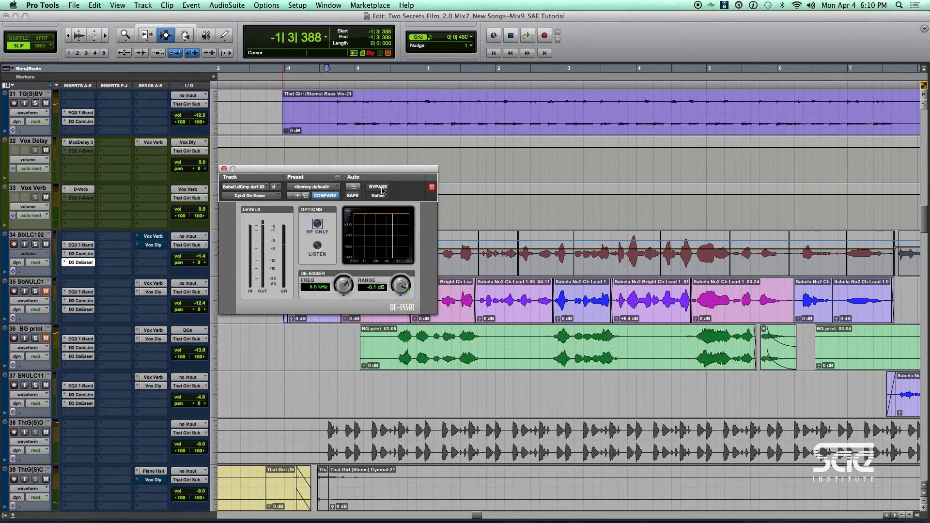
click(526, 35)
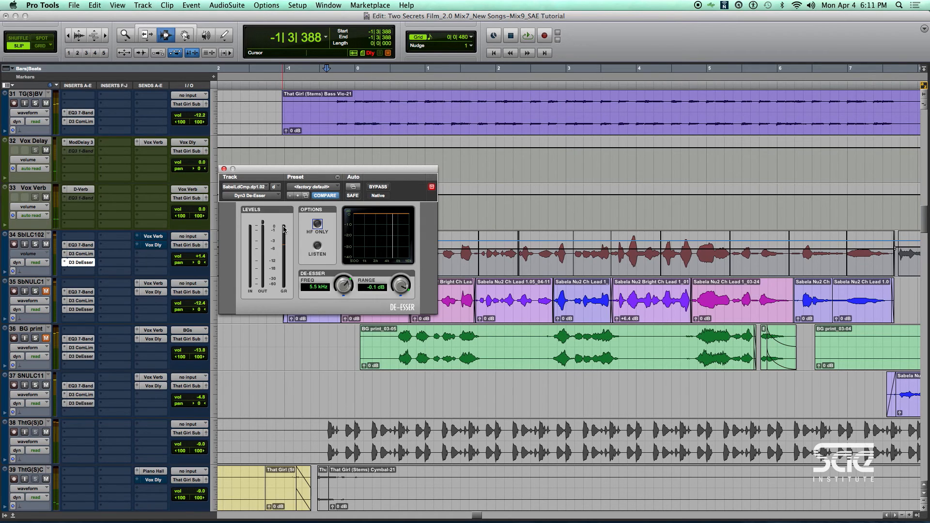
mouse_move(287, 240)
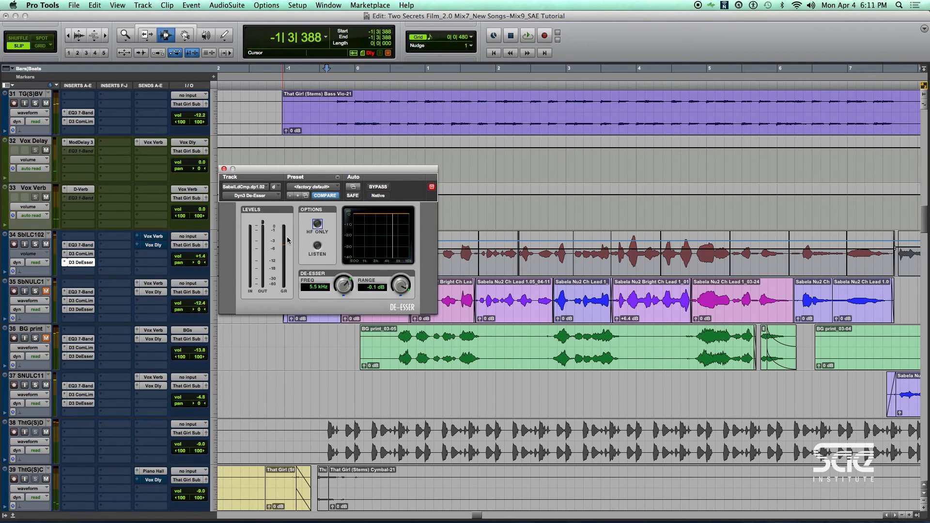
mouse_move(285, 231)
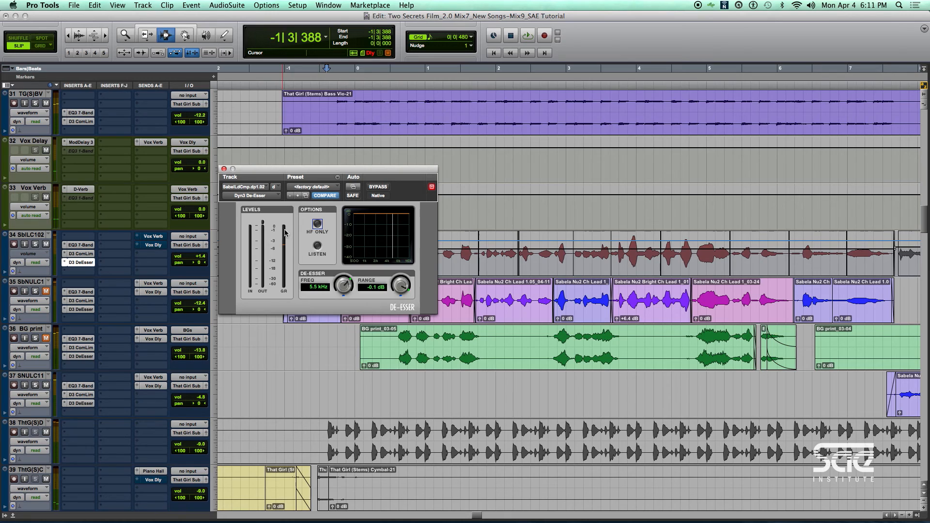